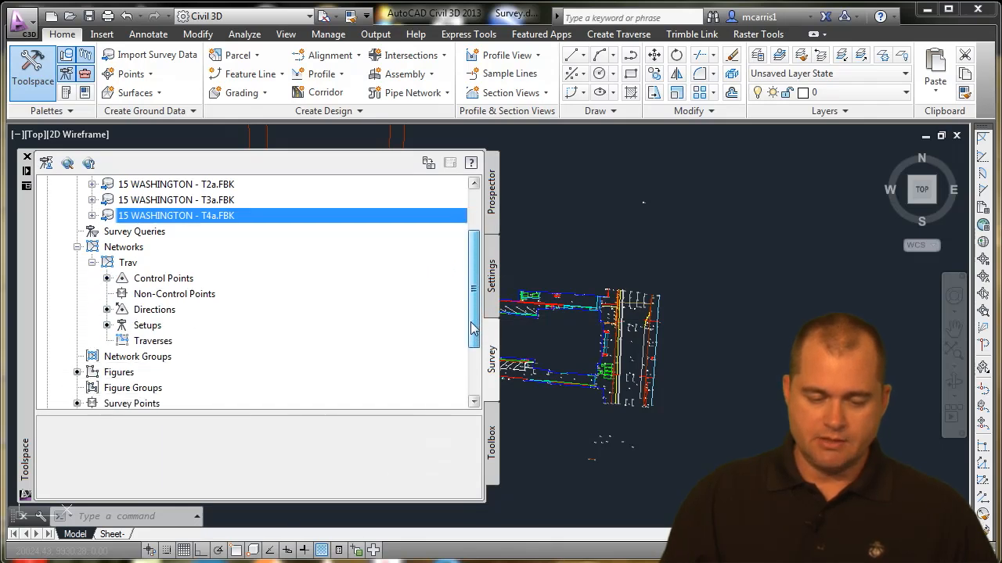
Review the Trav network's control point 1 (PPKS1), then select the Traverses collection.
click(163, 278)
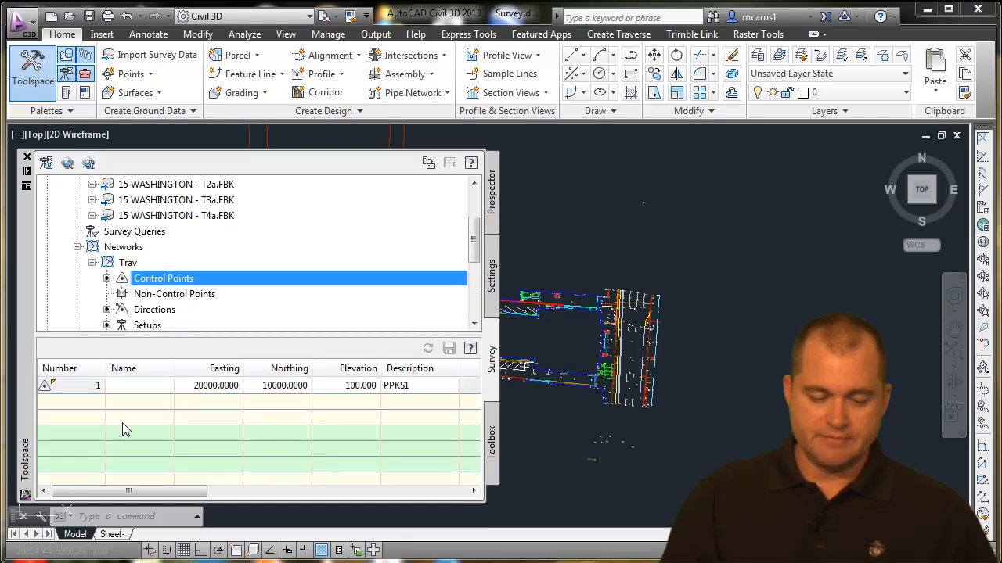
right_click(164, 278)
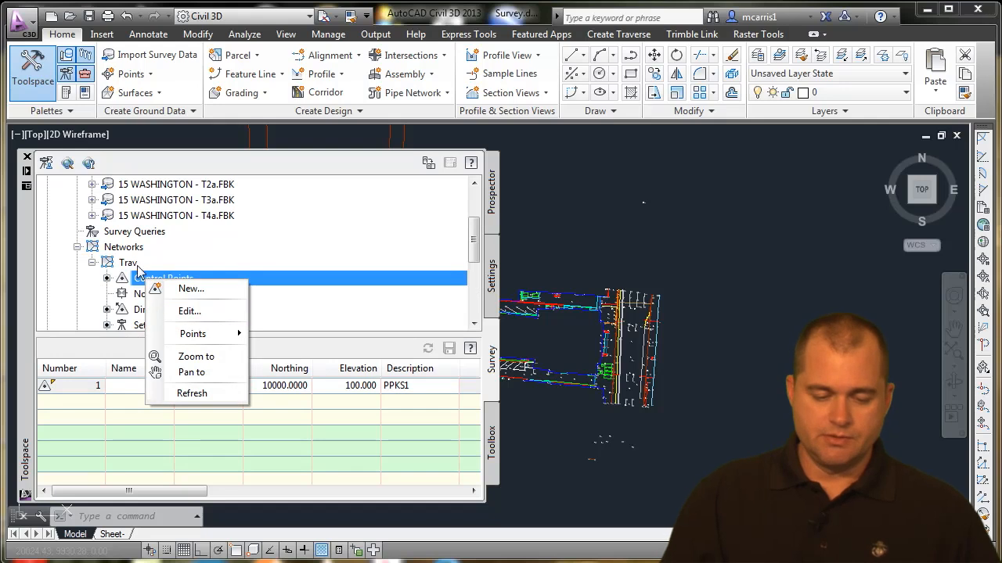
click(154, 325)
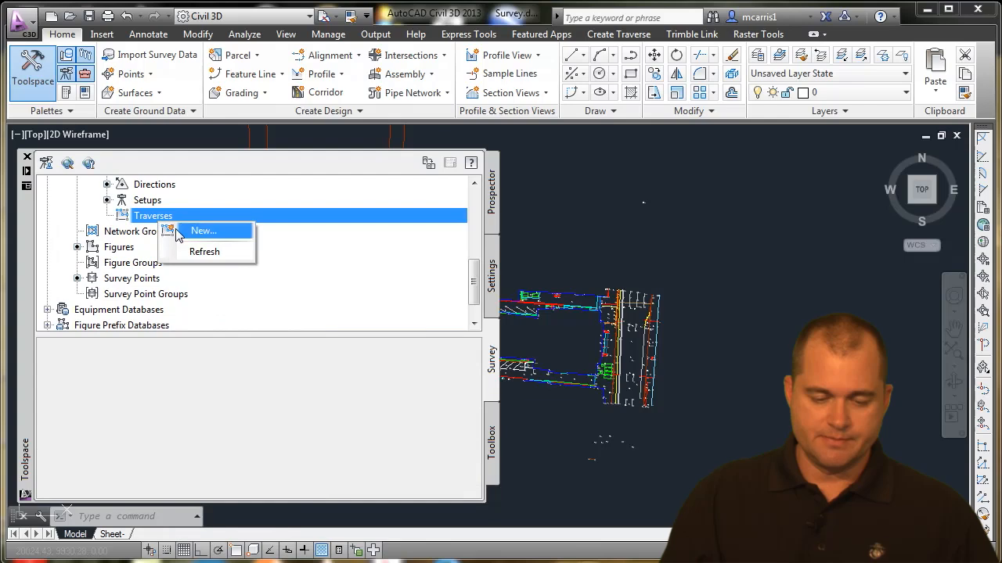
Define traverse Loop1: initial station 1, backsight 6, stations 2-6, final foresight 1.
click(203, 230)
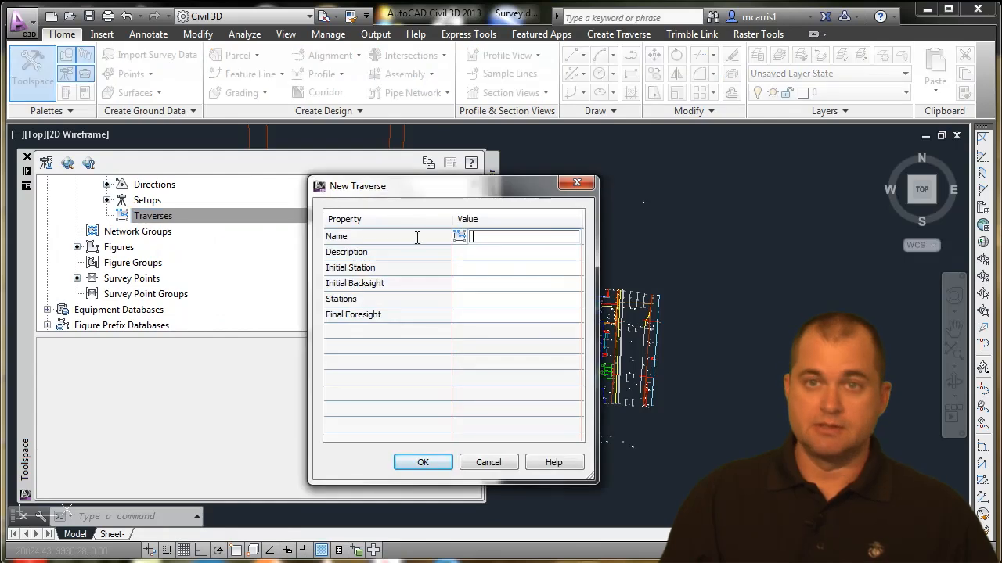
text(Loop)
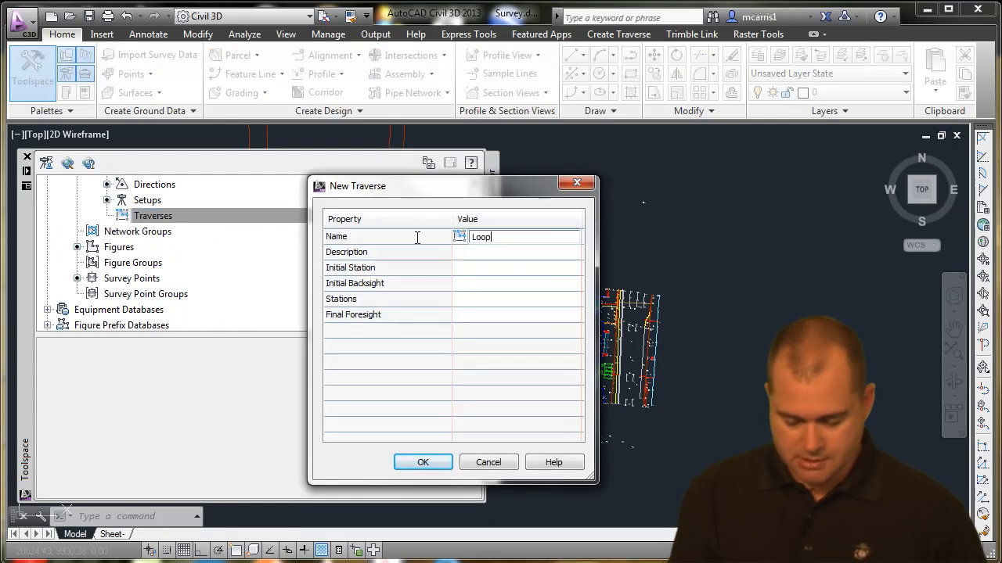
click(517, 252)
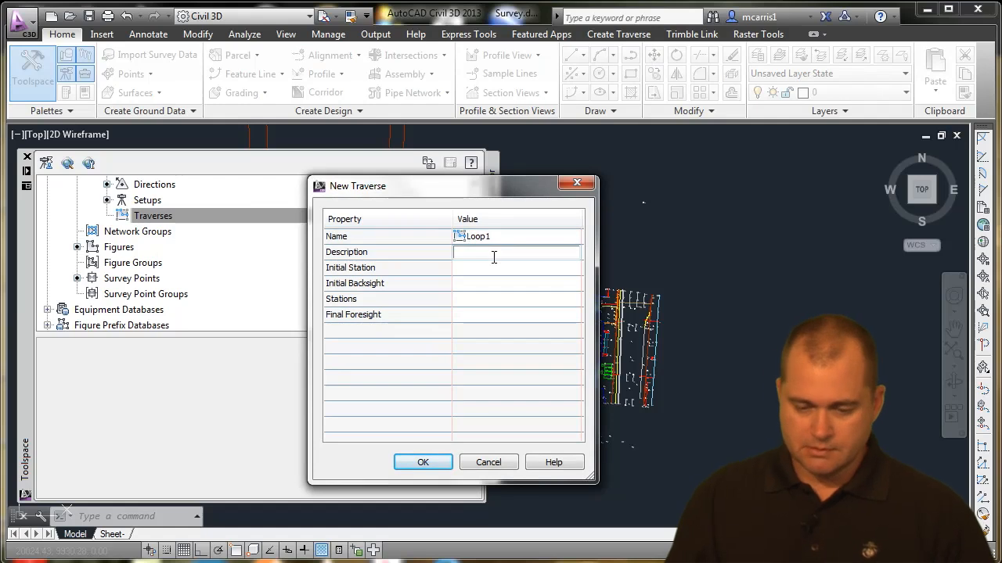
click(516, 268)
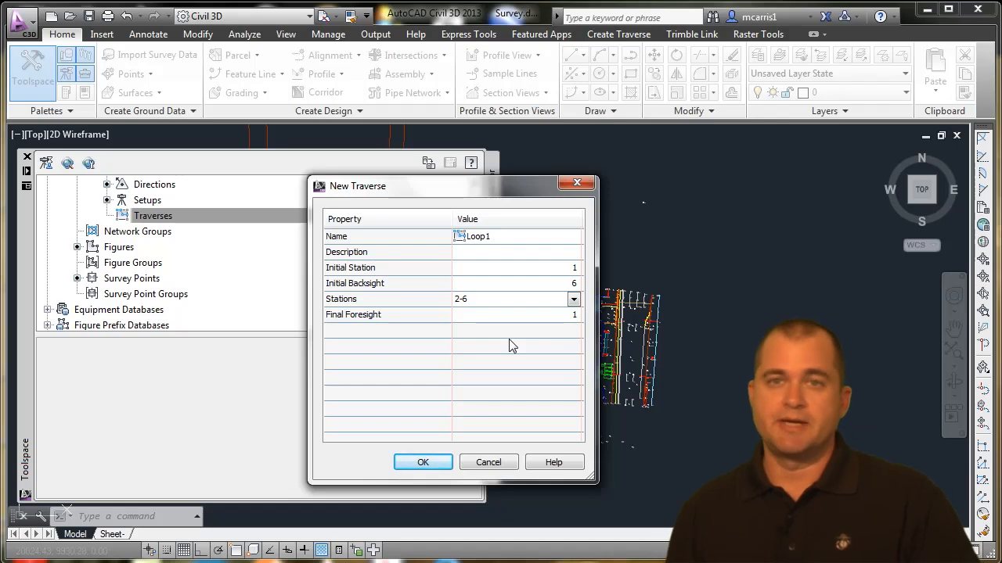
click(422, 461)
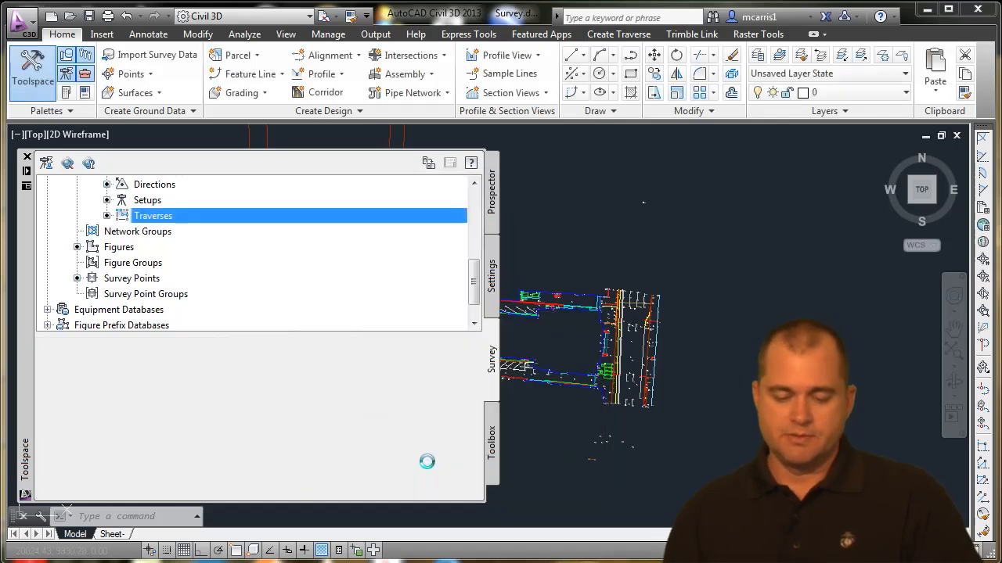
Set Loop1's traverse analysis to compass rule with survey database updating turned off.
right_click(65, 385)
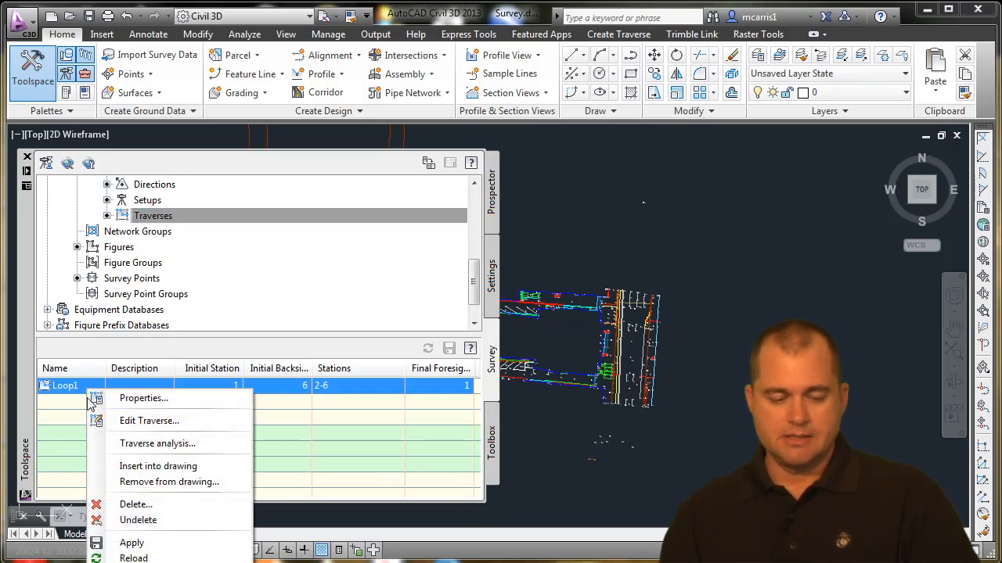
mouse_move(137, 444)
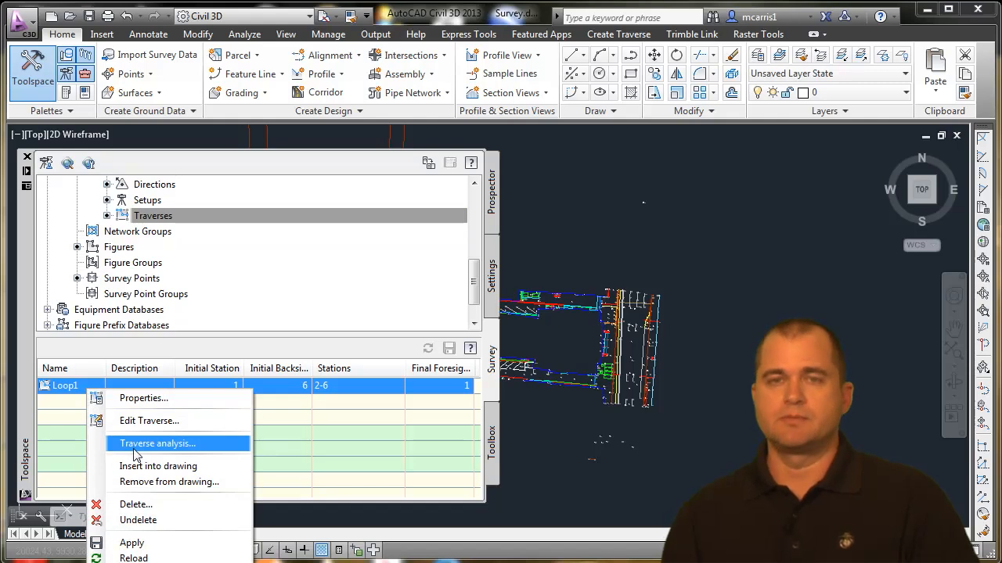
click(157, 444)
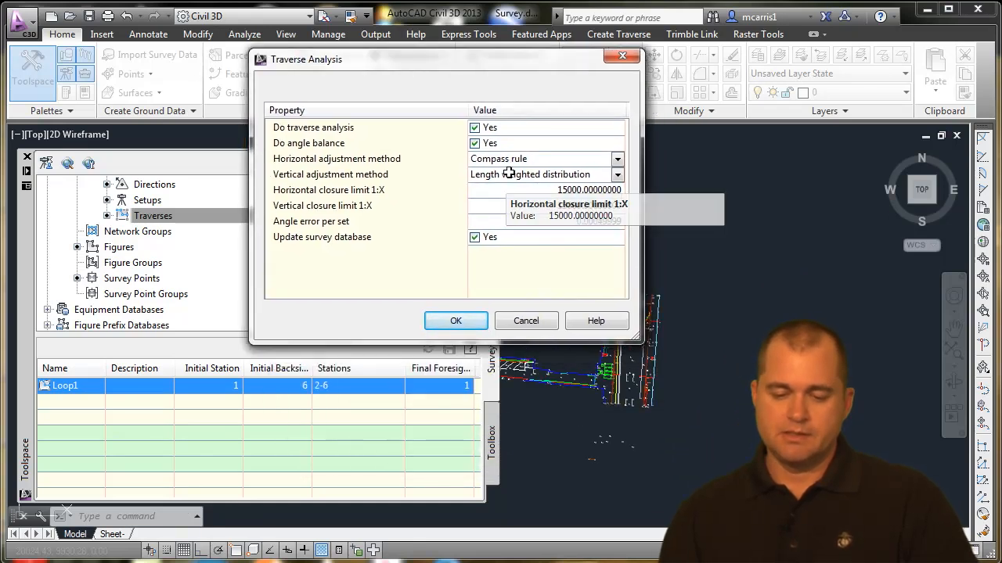
click(618, 159)
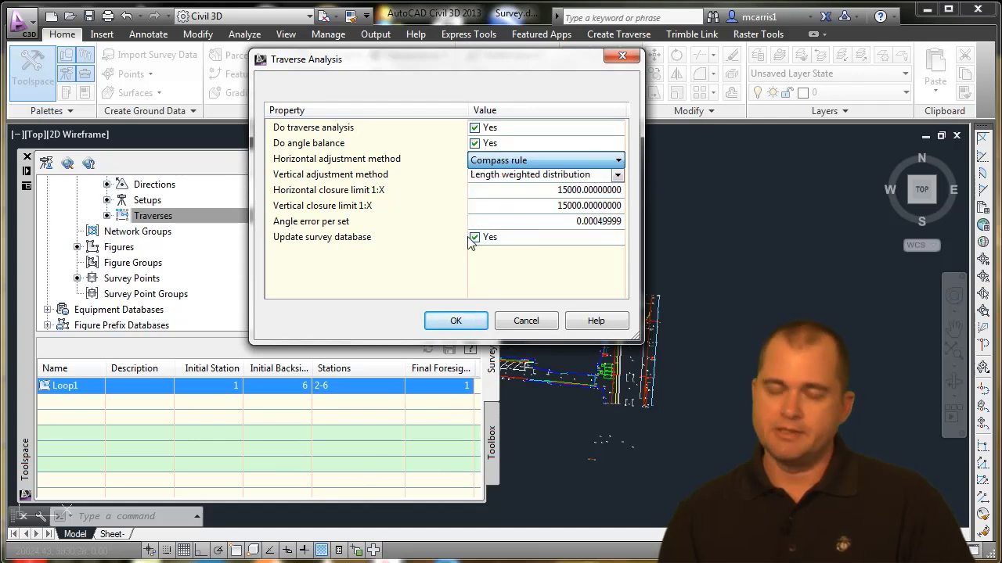
click(474, 237)
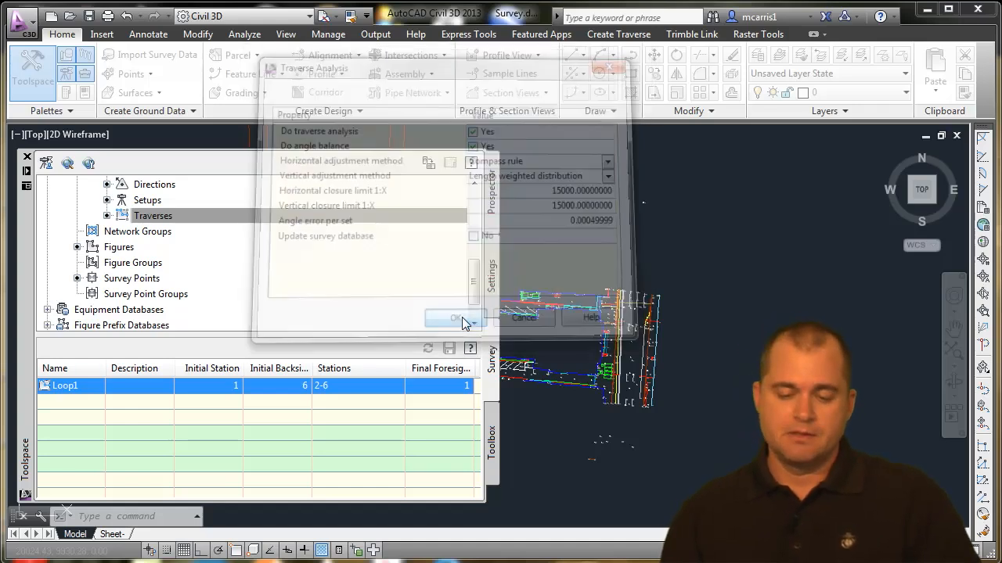
Run the analysis and scroll the balanced-angles report (precision 1 in 116452, area 44298.8 sq ft).
click(454, 317)
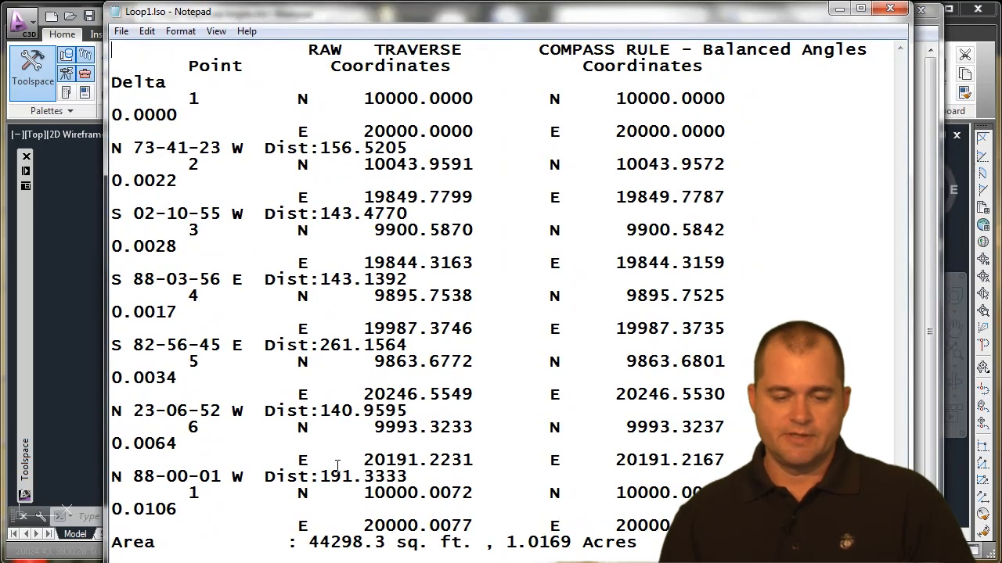
scroll(down, 3)
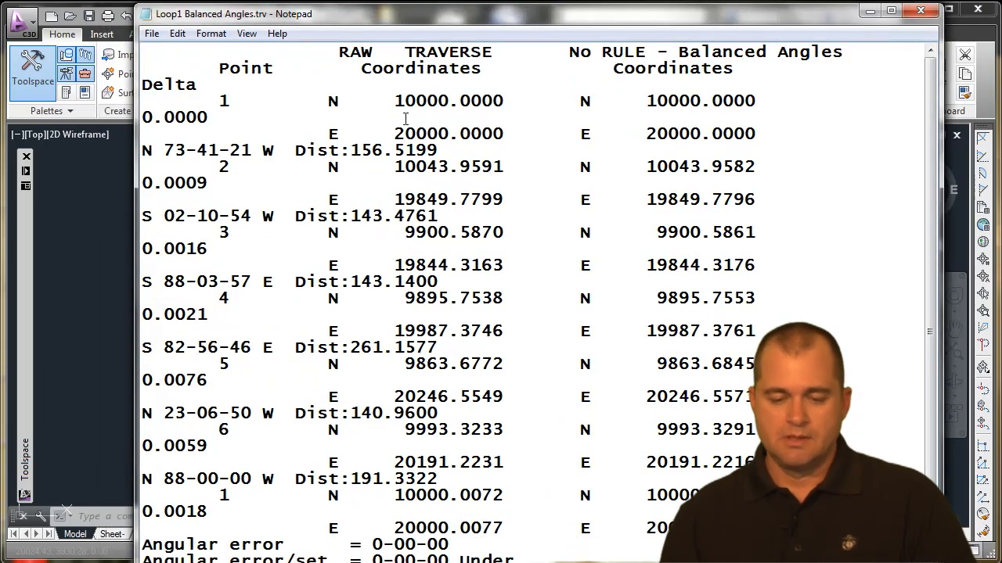
scroll(down, 3)
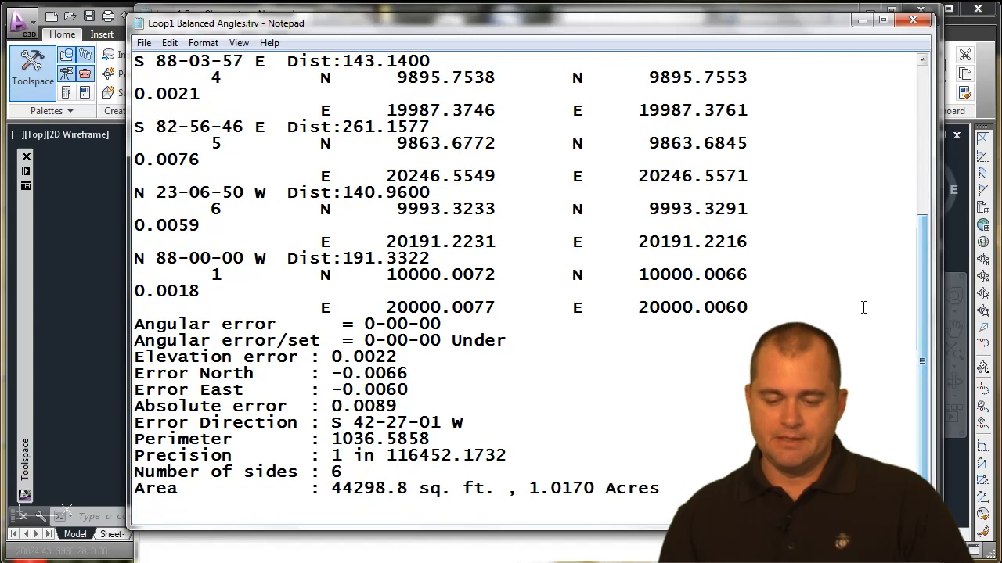
mouse_move(354, 390)
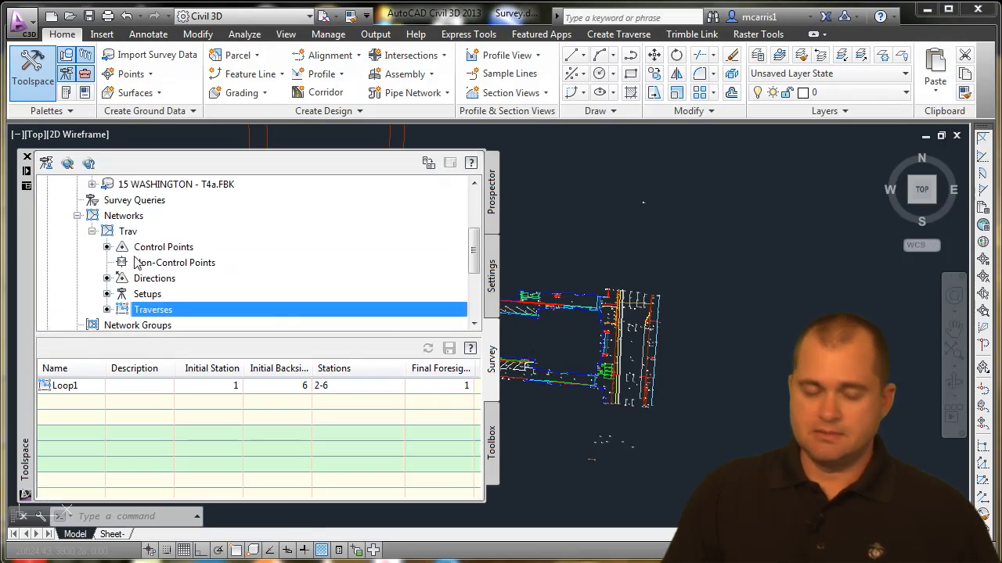
Recheck control point 1 (PPKS1) coordinates and return to the Traverses list.
click(163, 247)
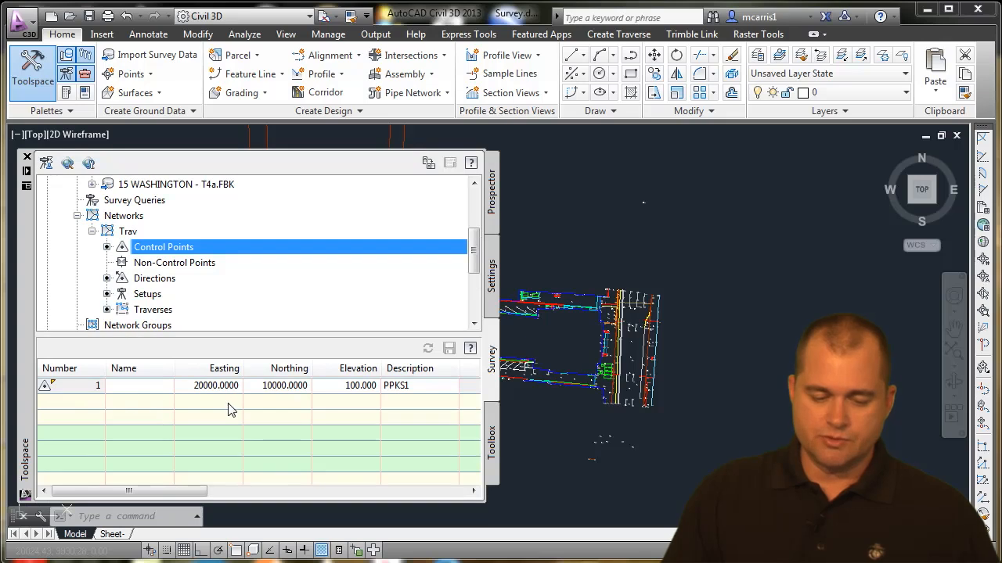
mouse_move(282, 247)
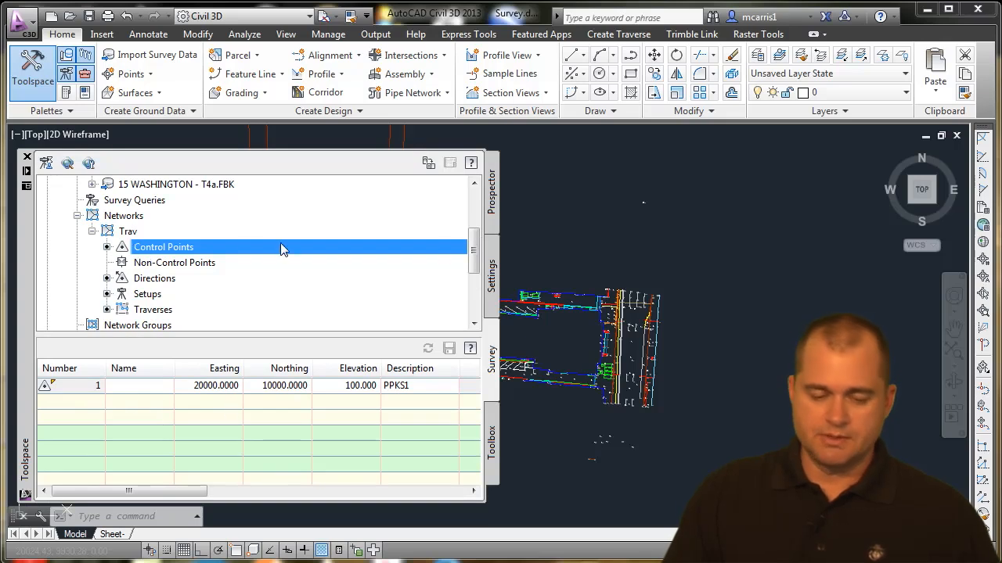
click(154, 231)
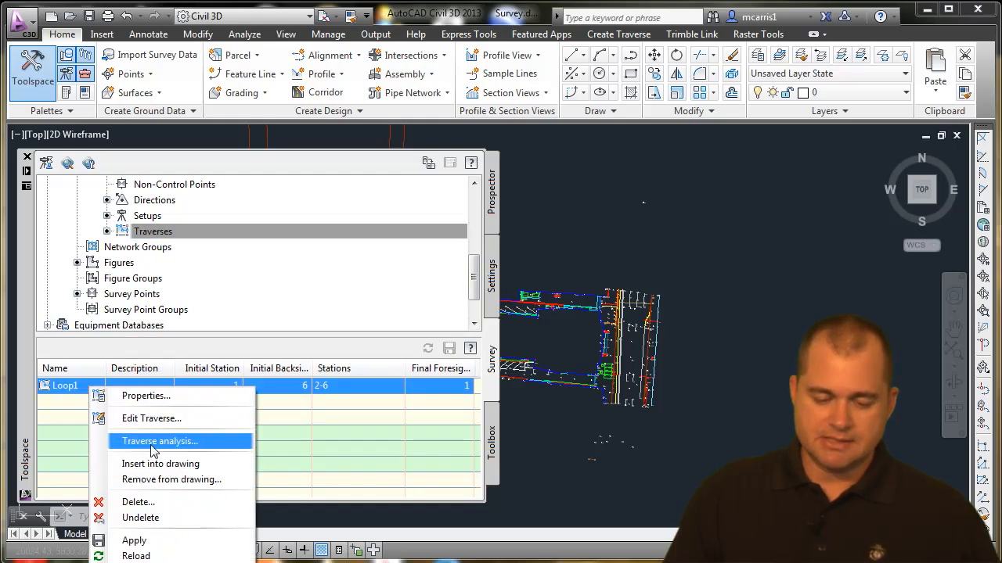
Rerun Loop1's compass rule traverse analysis with survey database updating set to Yes.
click(160, 441)
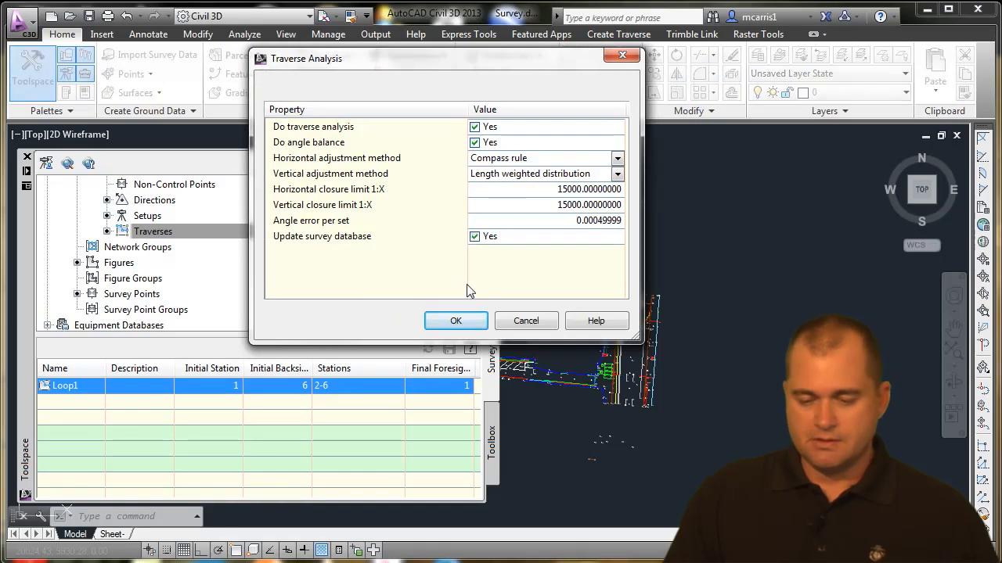
click(455, 320)
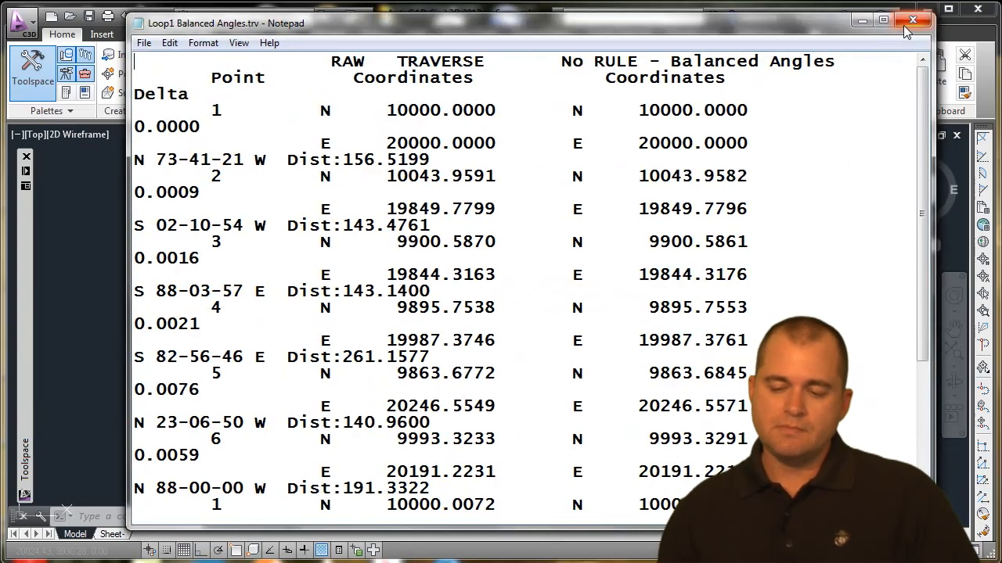
Close the Loop1 Balanced Angles.trv report in Notepad.
click(911, 23)
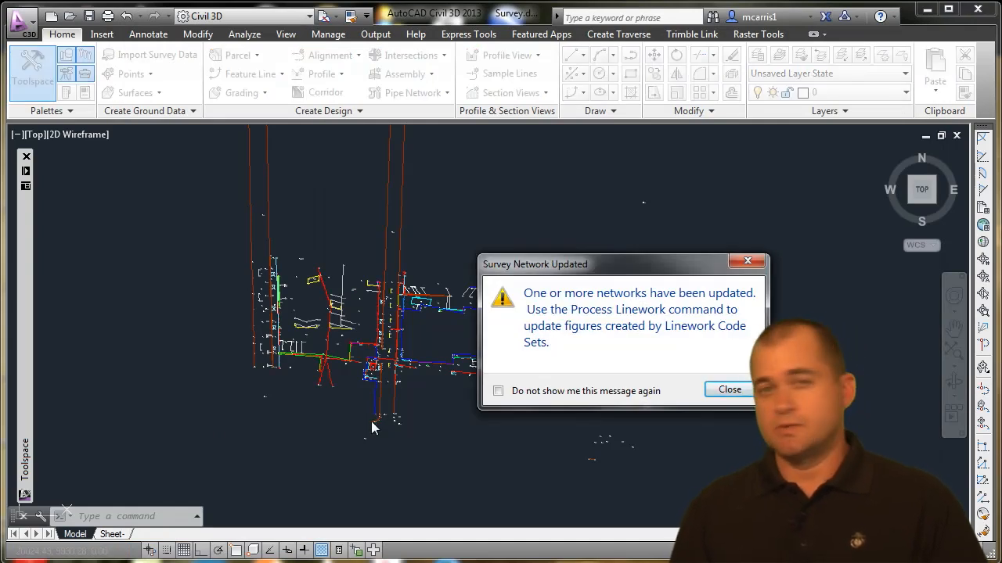
Move the Survey Network Updated notice aside and close it.
drag(622, 264, 600, 258)
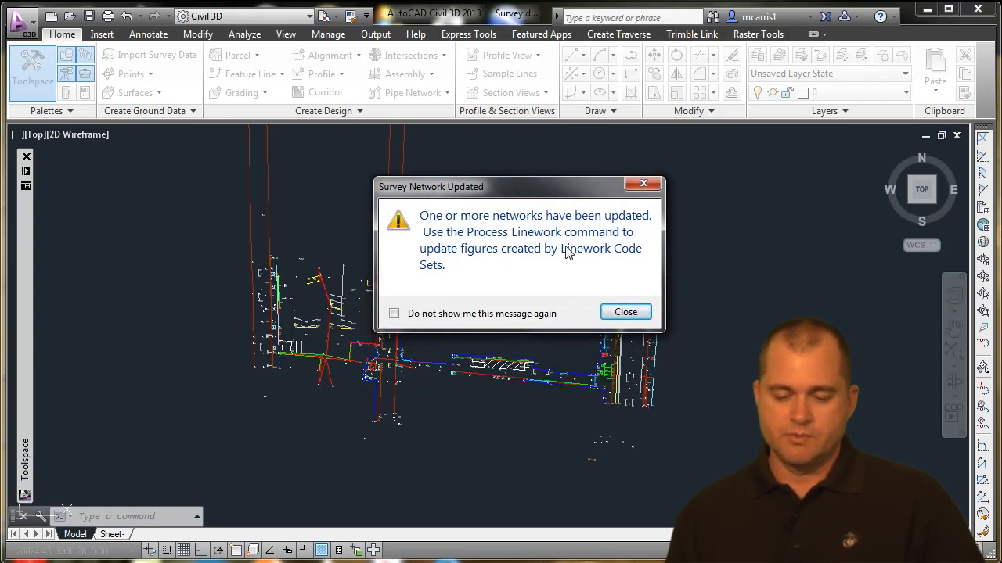
mouse_move(561, 284)
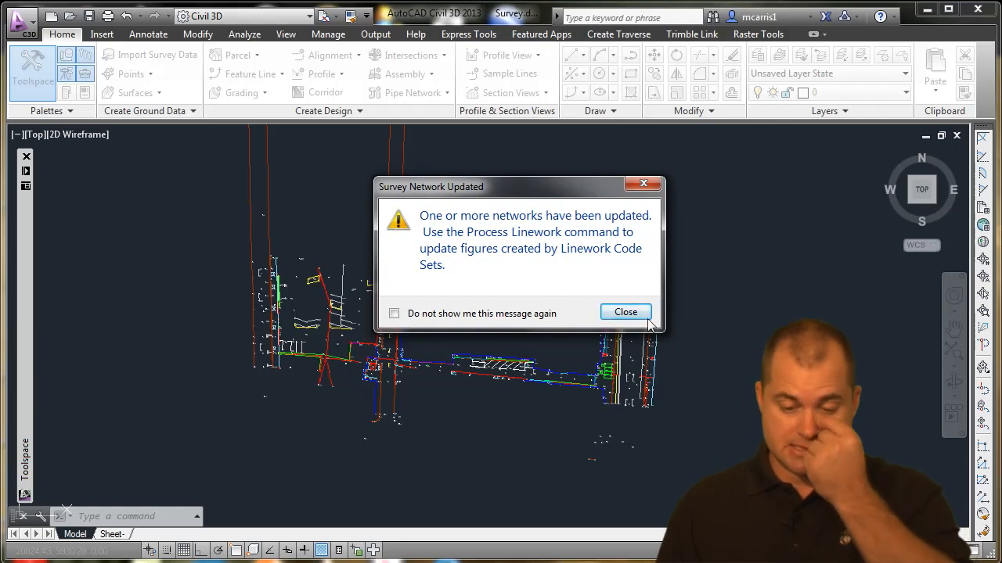
click(625, 312)
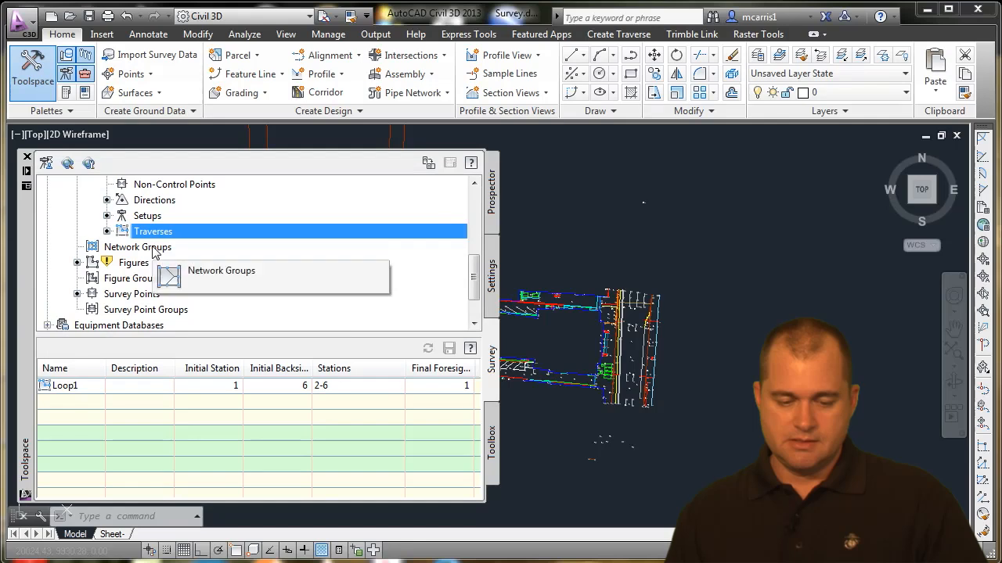
mouse_move(145, 278)
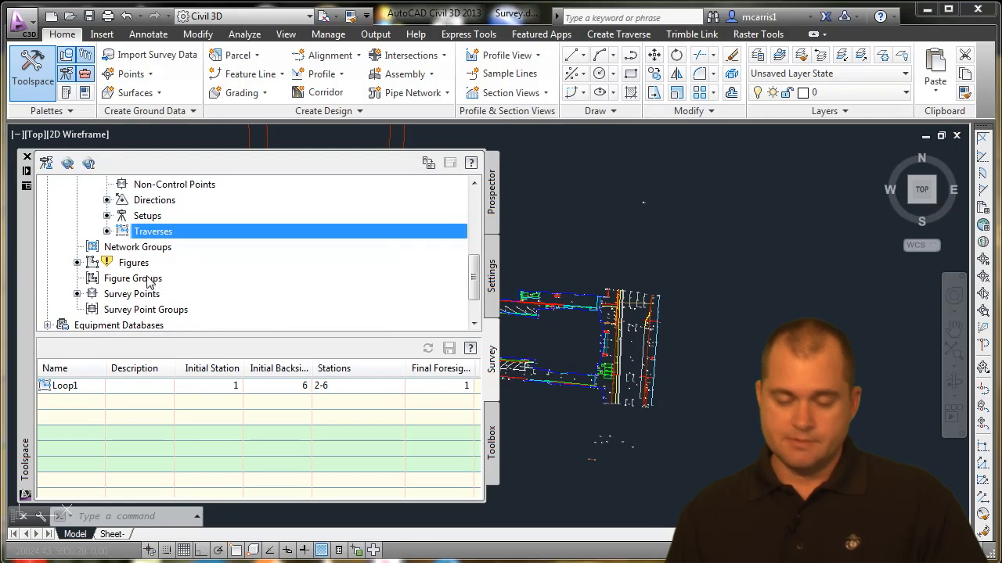
Process linework for Survey Points using the CE-2013 prefix database and line code set.
right_click(133, 262)
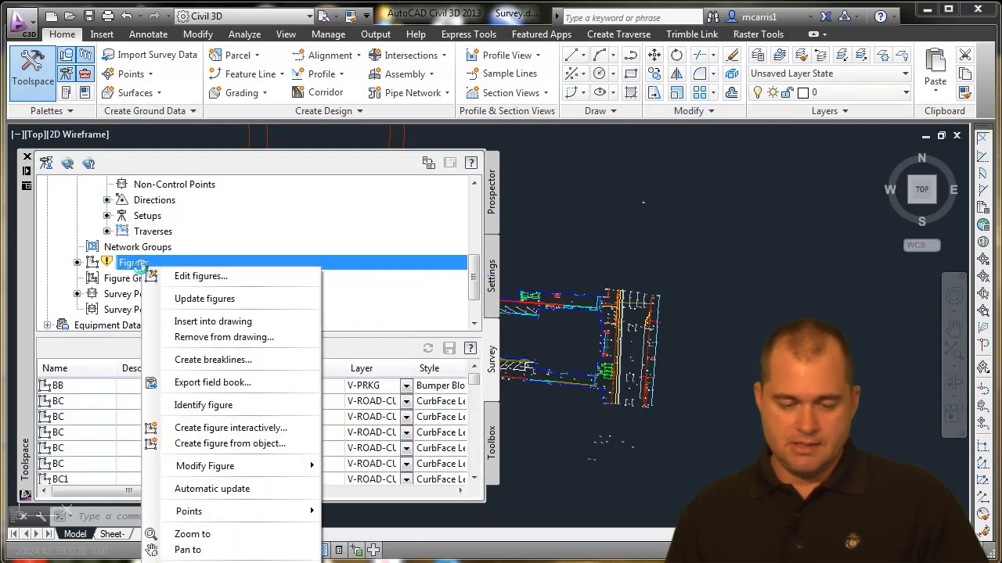
click(131, 294)
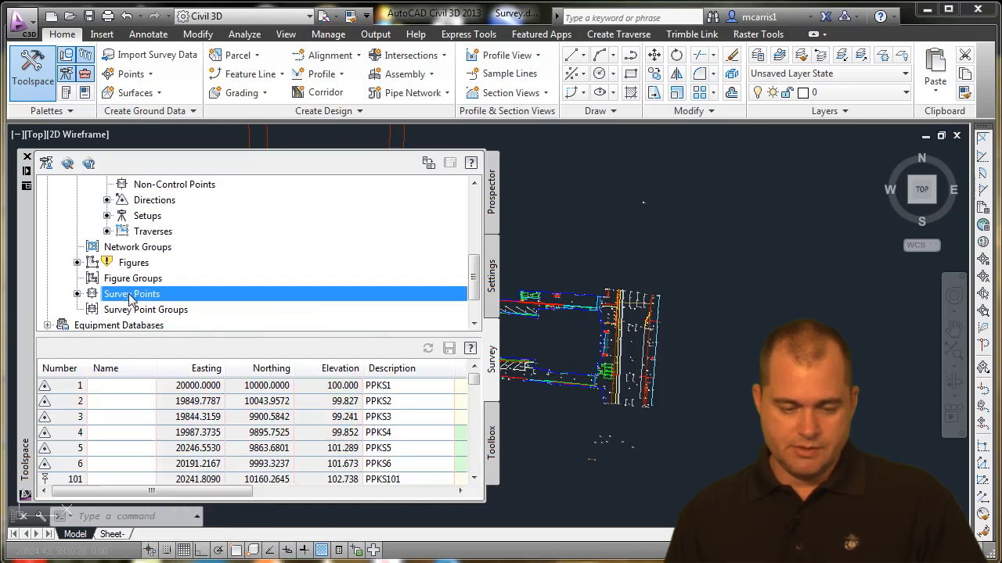
right_click(132, 293)
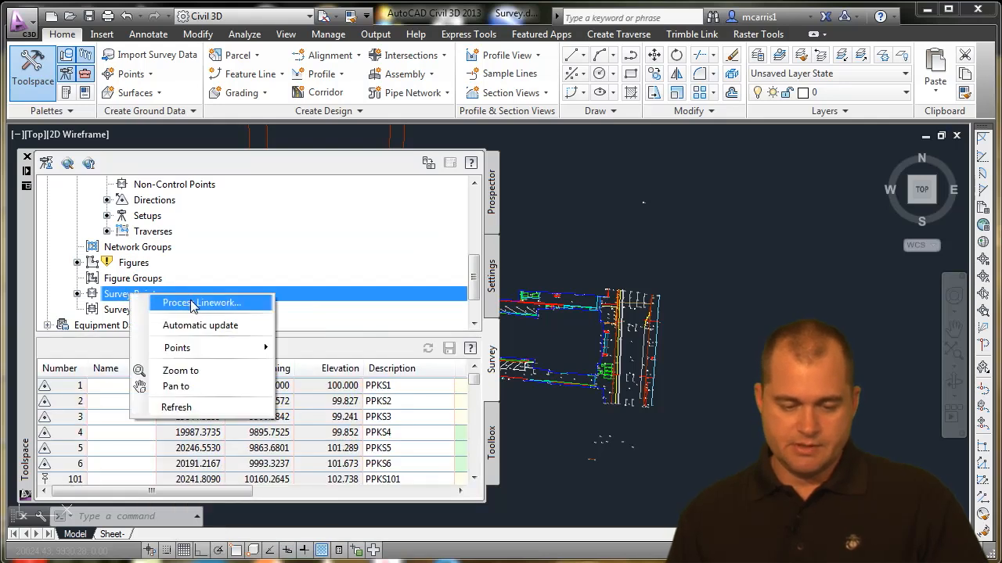
click(204, 303)
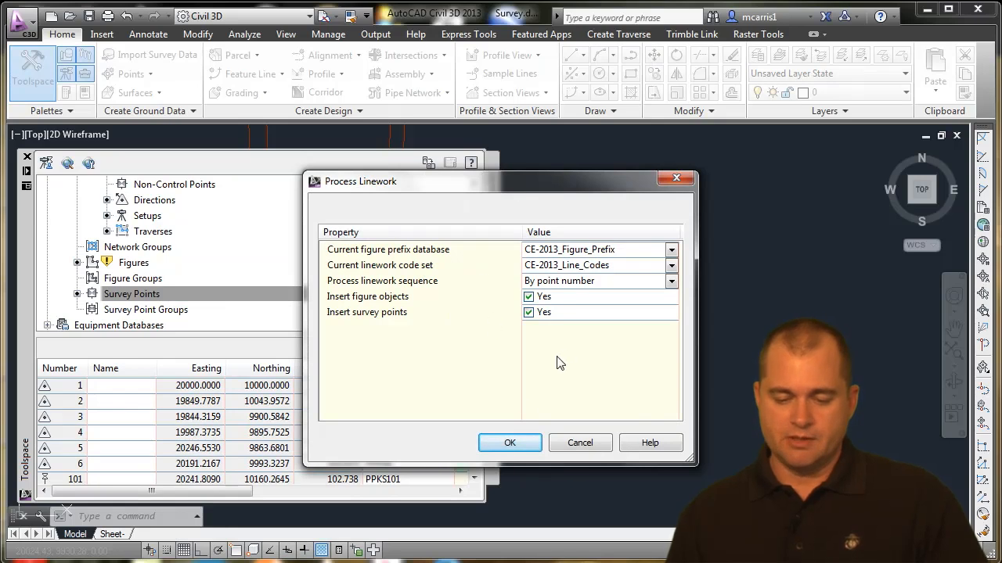
click(509, 443)
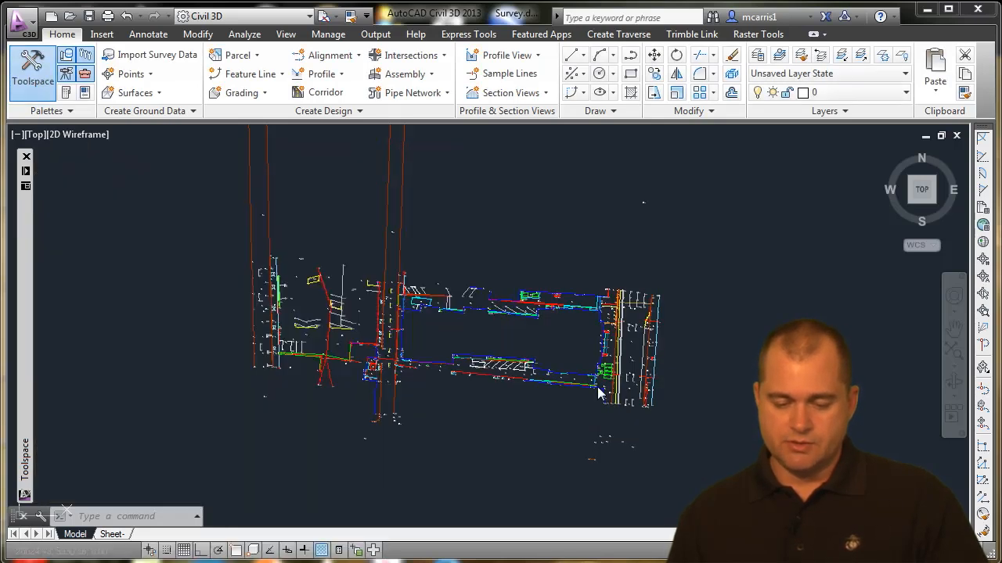
mouse_move(477, 374)
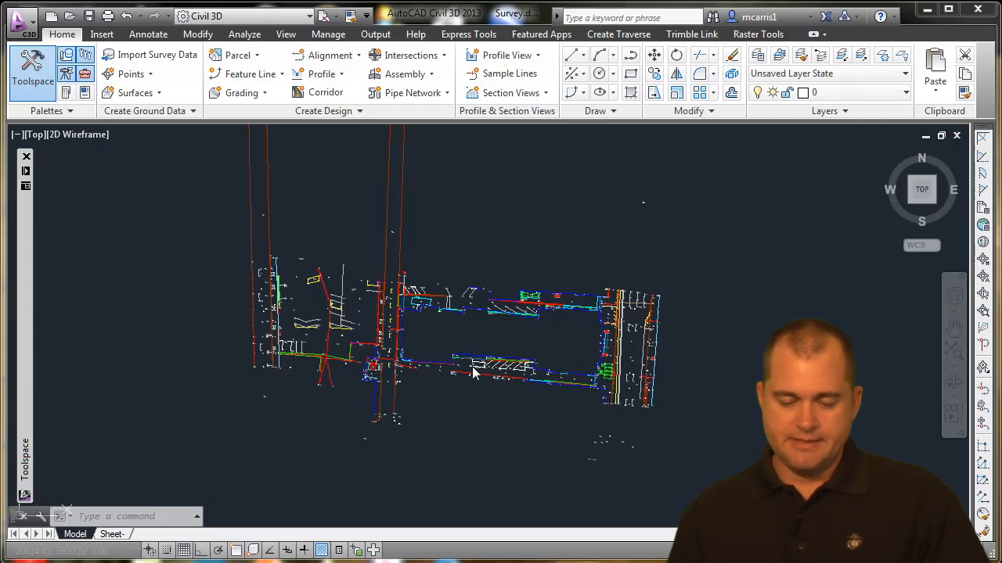